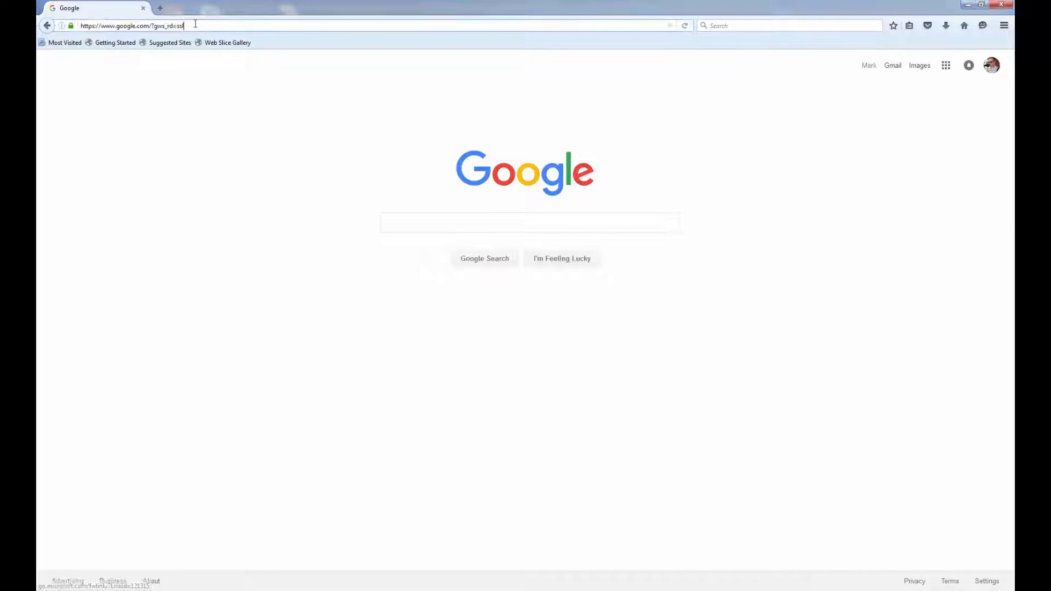
{"action": "type", "text": "www.amazingcharts.com"}
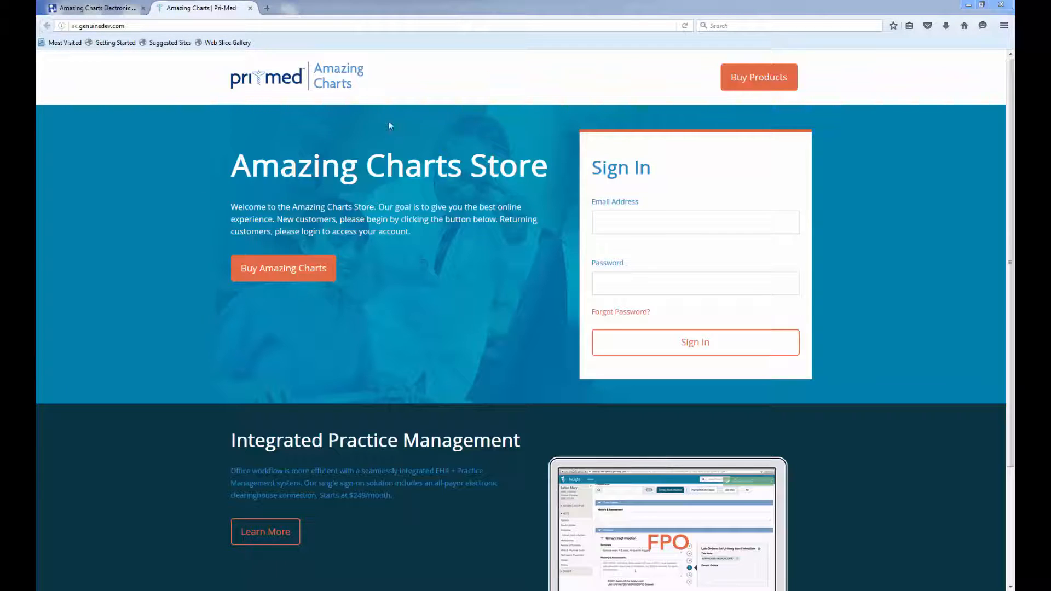
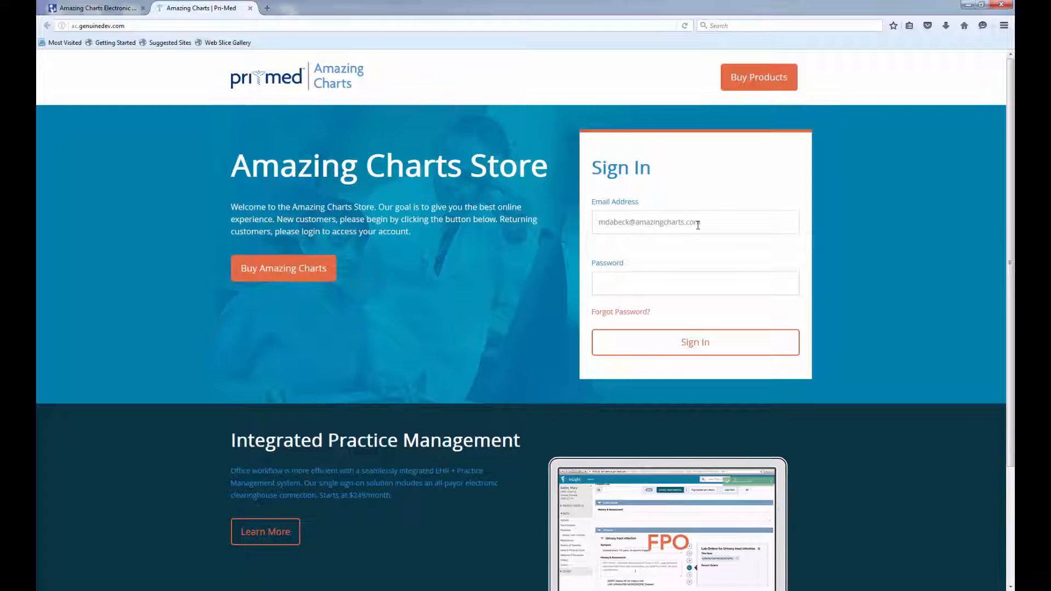
{"action": "left_click", "coordinate": [620, 312]}
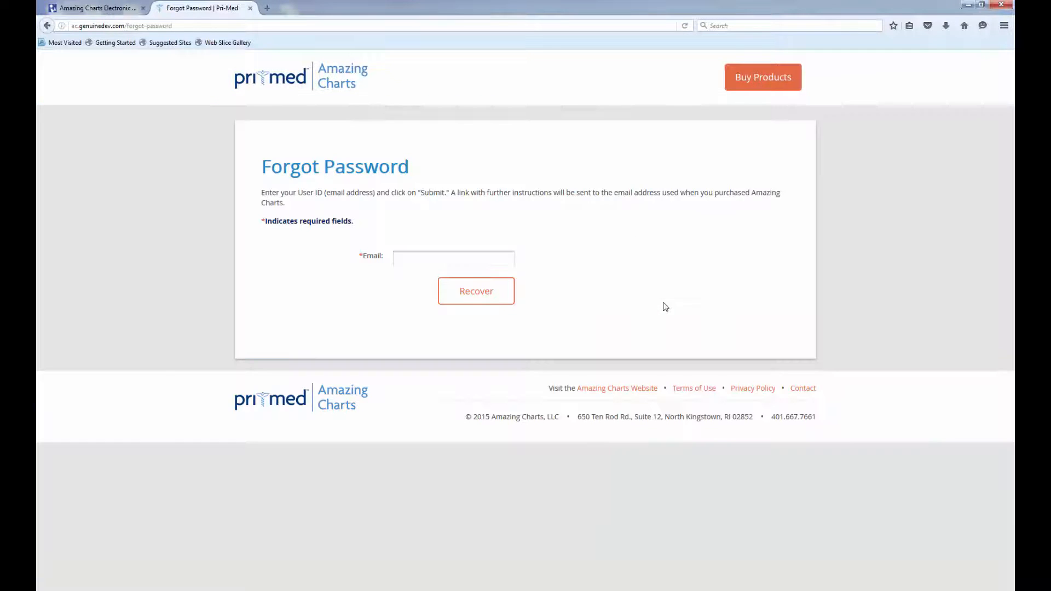
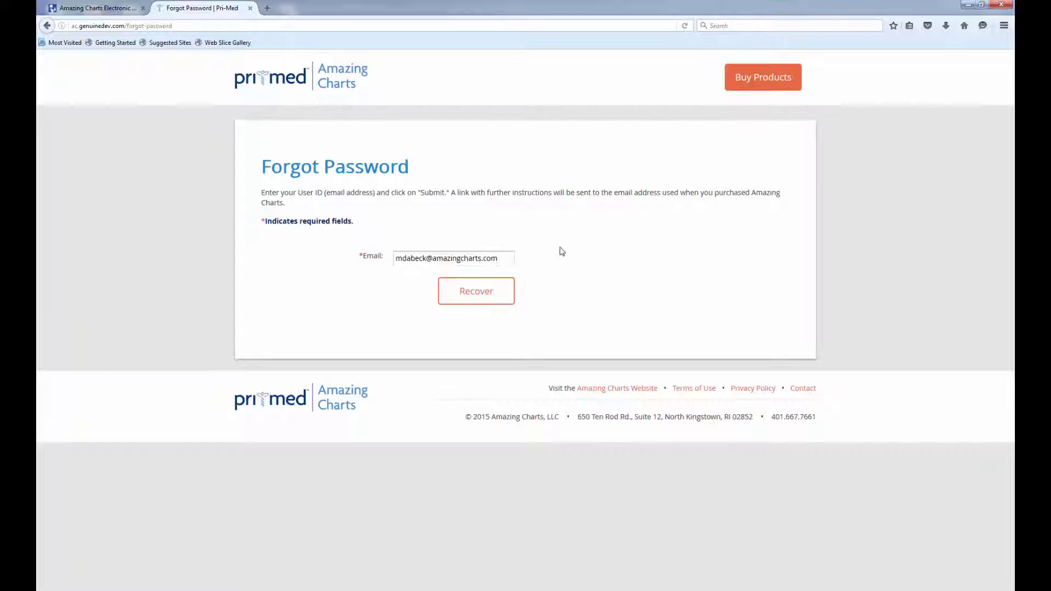
{"action": "left_click", "coordinate": [476, 290]}
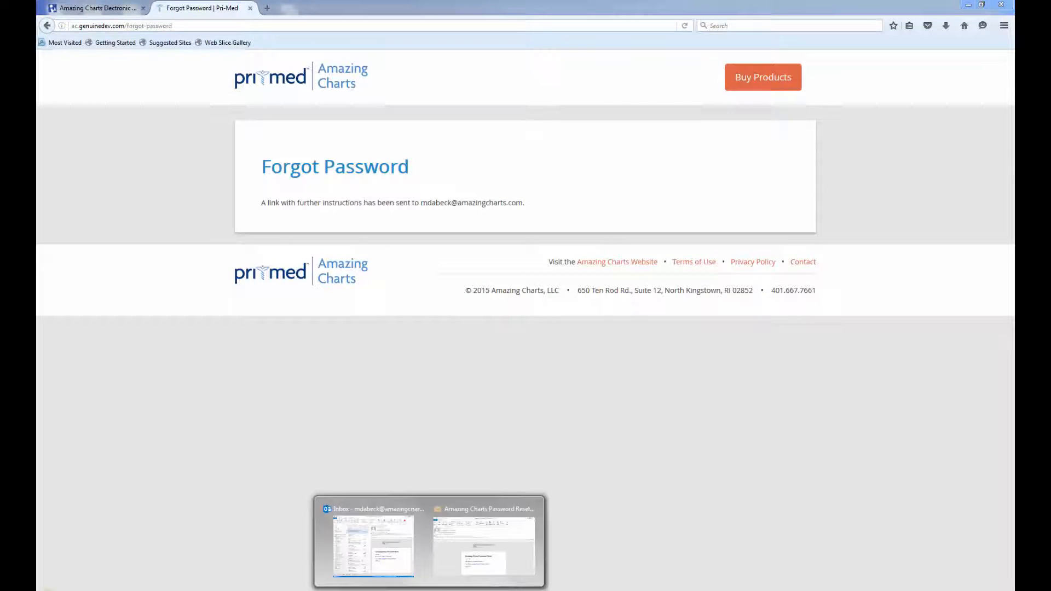
Follow the login link in the Outlook password reset email to the Change Password page.
{"action": "left_click", "coordinate": [483, 543]}
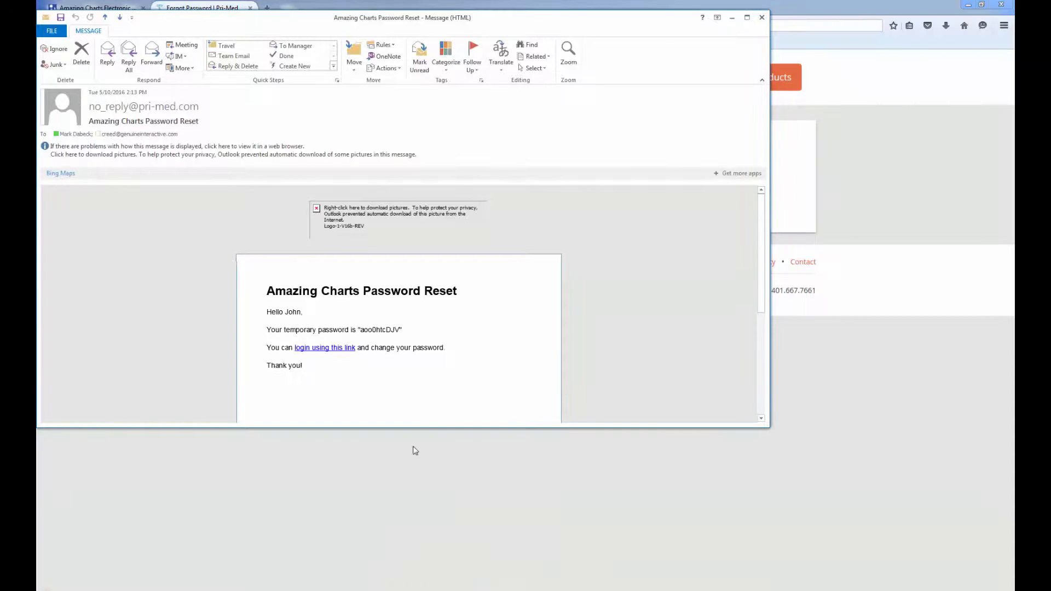
{"action": "left_click", "coordinate": [324, 347]}
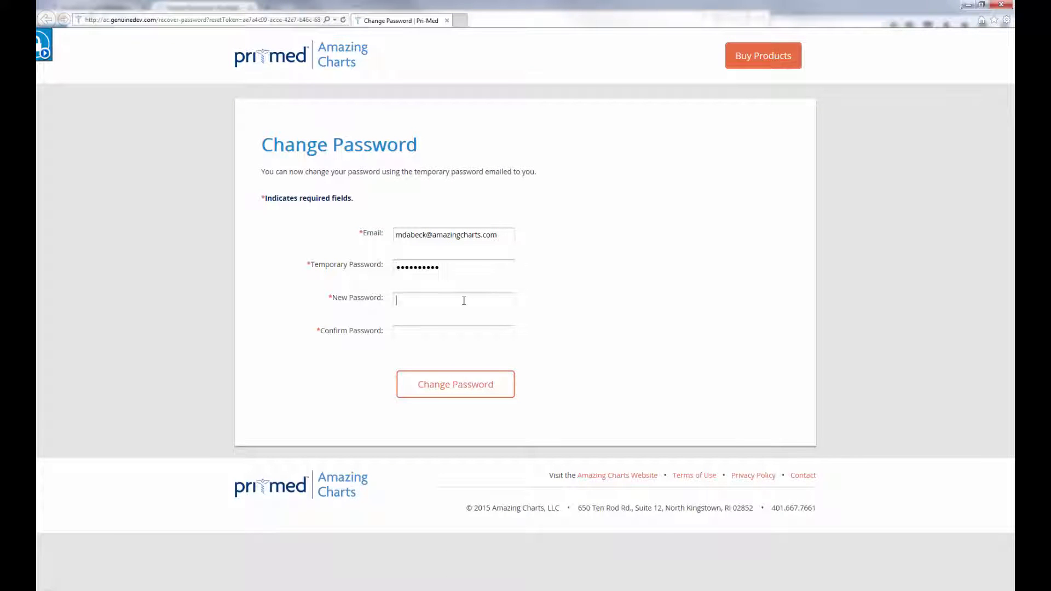
Set and confirm a new password, then view the My Profile practice details.
{"action": "left_click", "coordinate": [455, 384]}
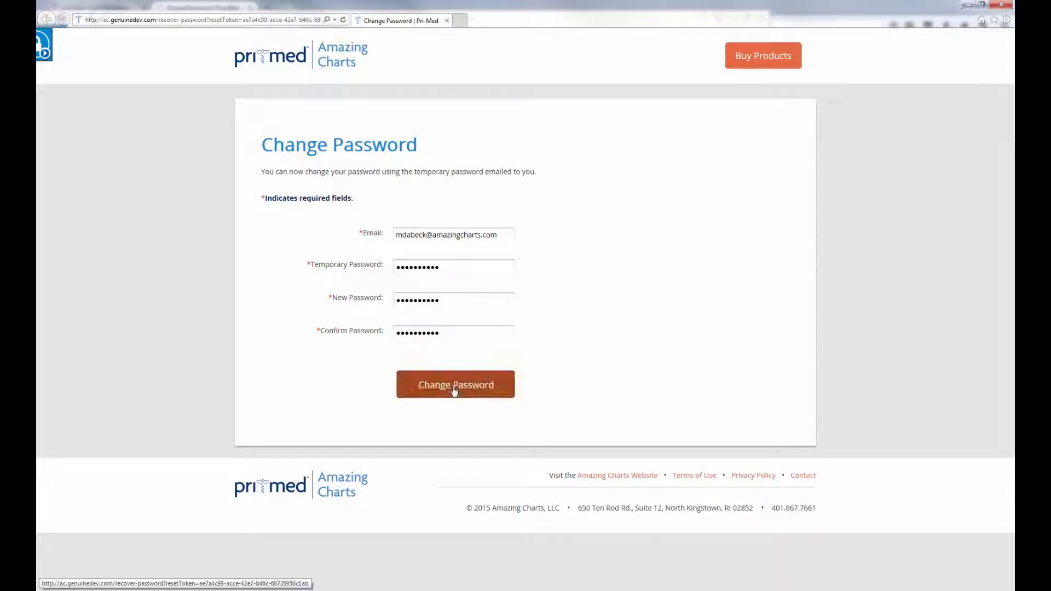
{"action": "left_click", "coordinate": [455, 384]}
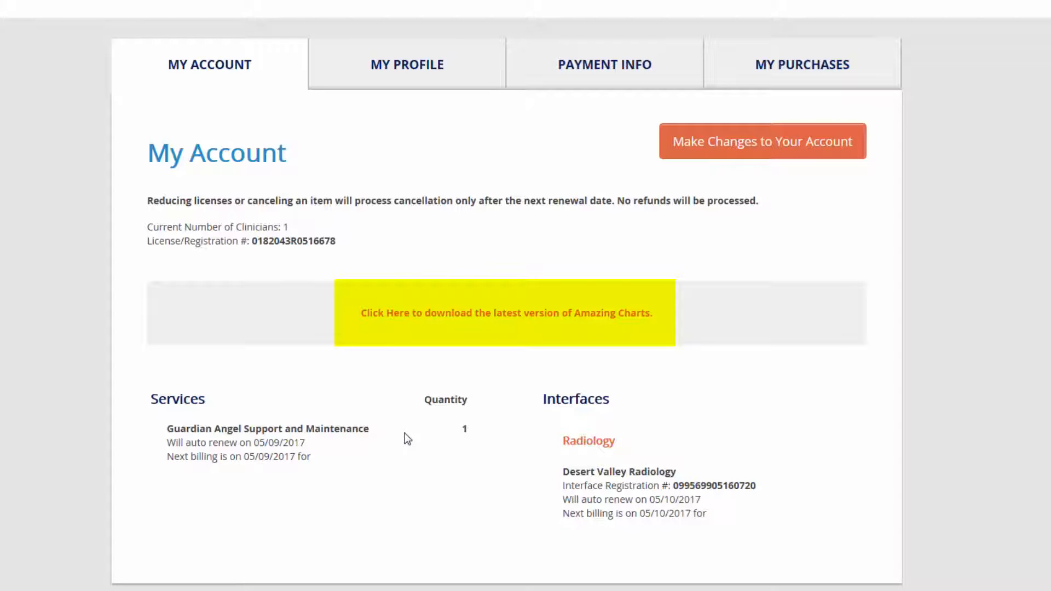
{"action": "left_click", "coordinate": [407, 64]}
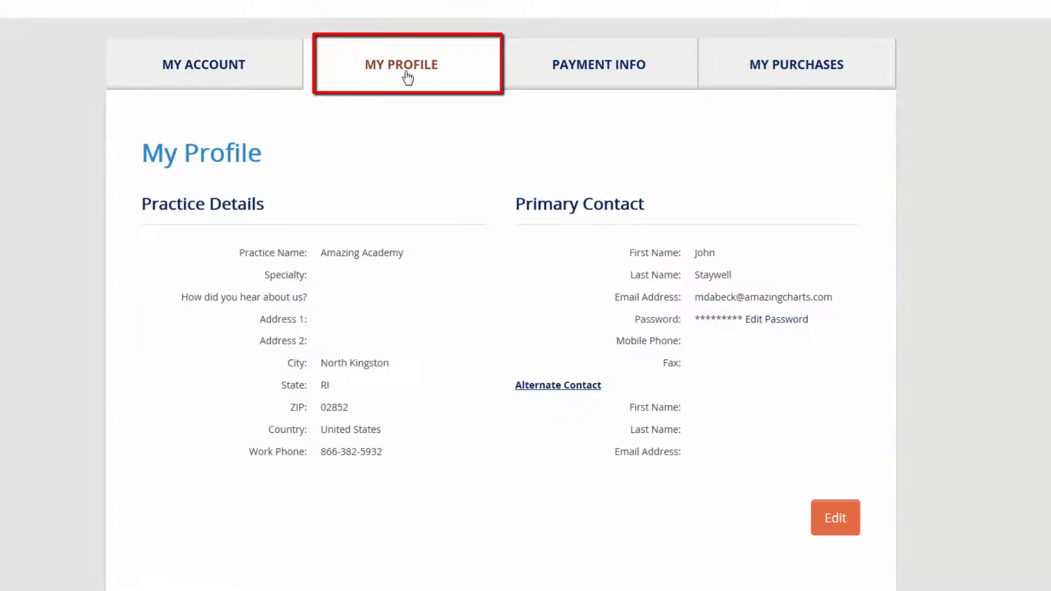
{"action": "mouse_move", "coordinate": [435, 165]}
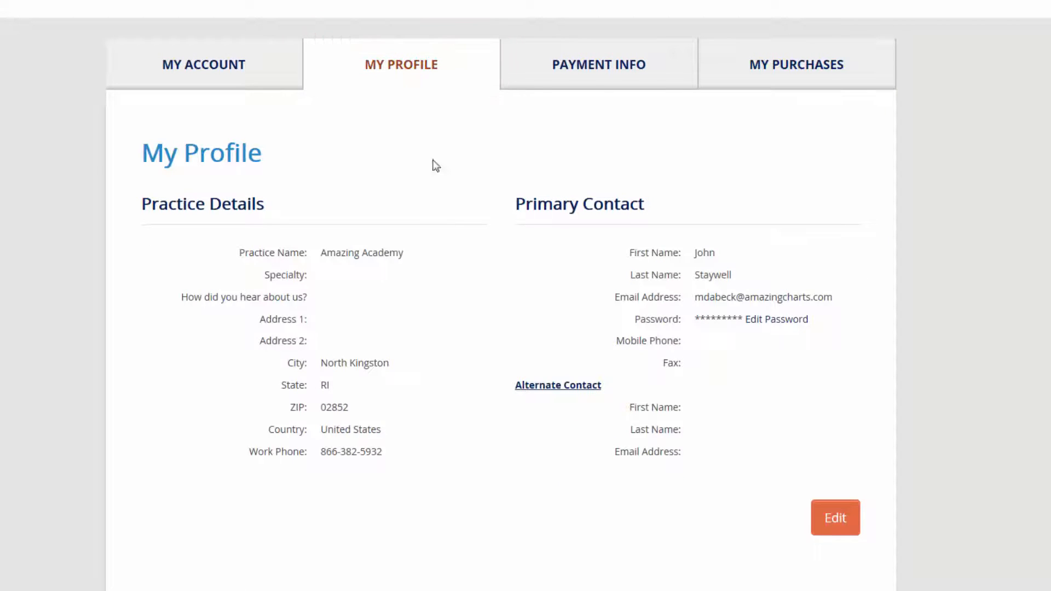
{"action": "left_click", "coordinate": [834, 517]}
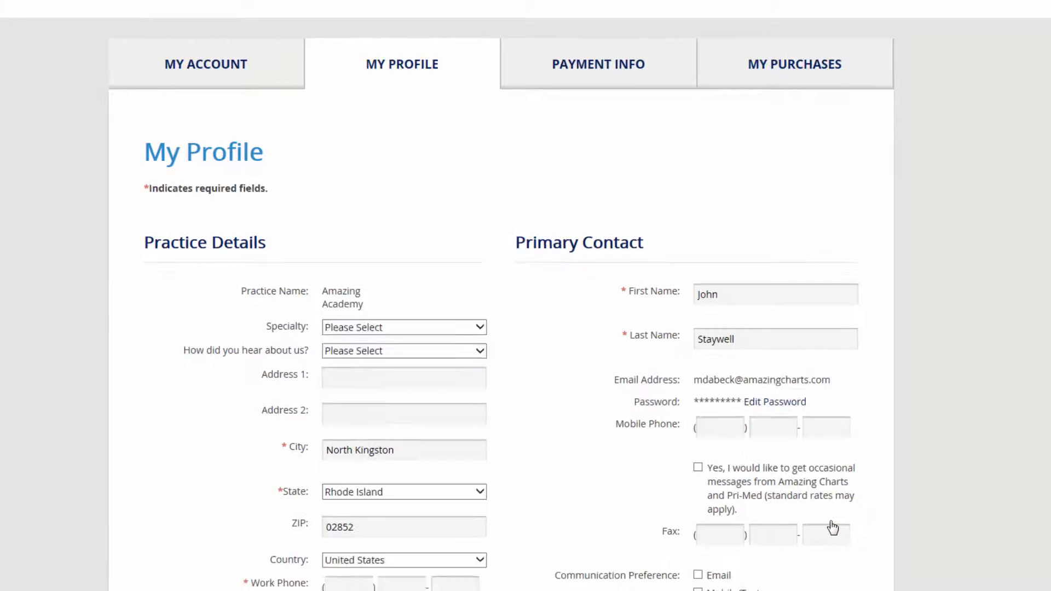
{"action": "scroll", "scroll_direction": "down", "scroll_amount": 3}
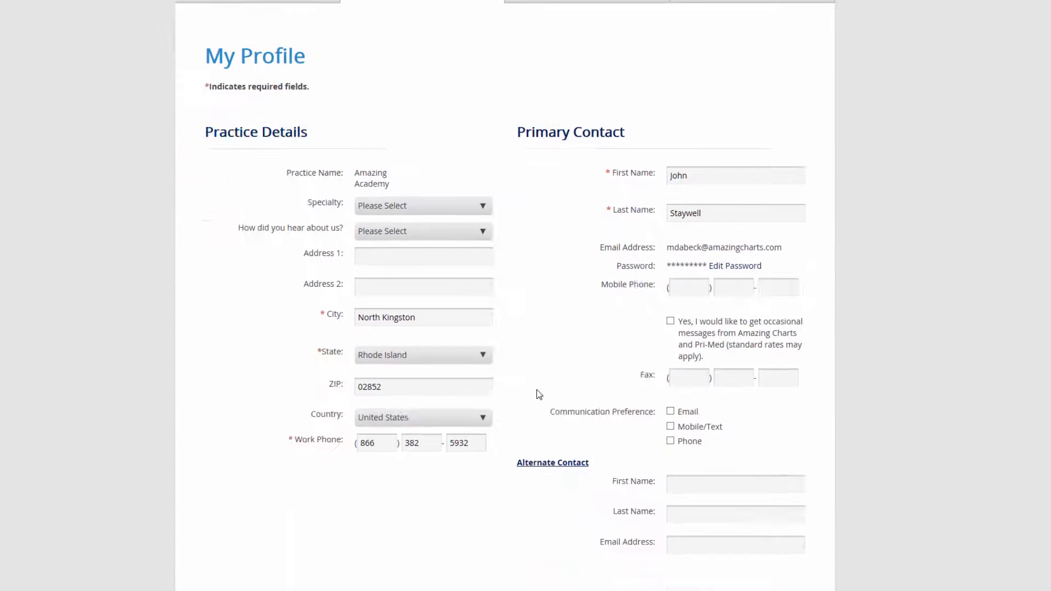
{"action": "scroll", "scroll_direction": "down", "scroll_amount": 3}
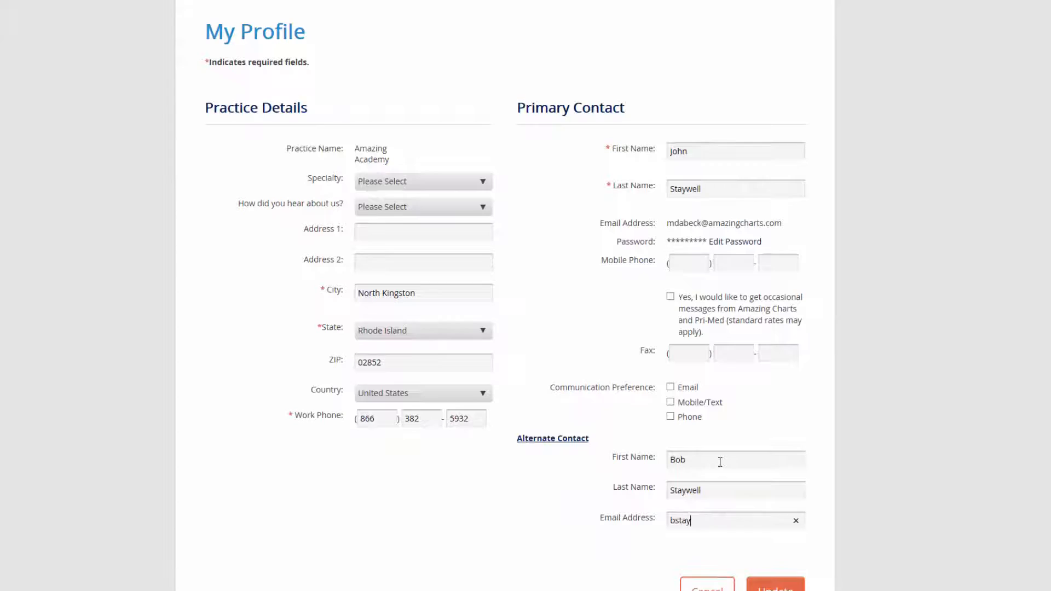
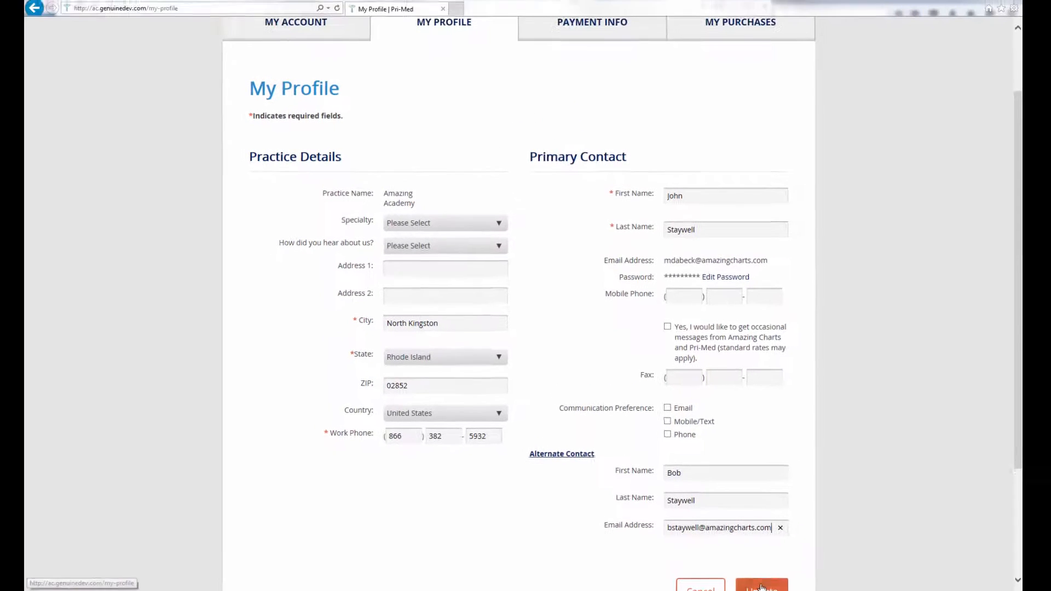
{"action": "left_click", "coordinate": [762, 589]}
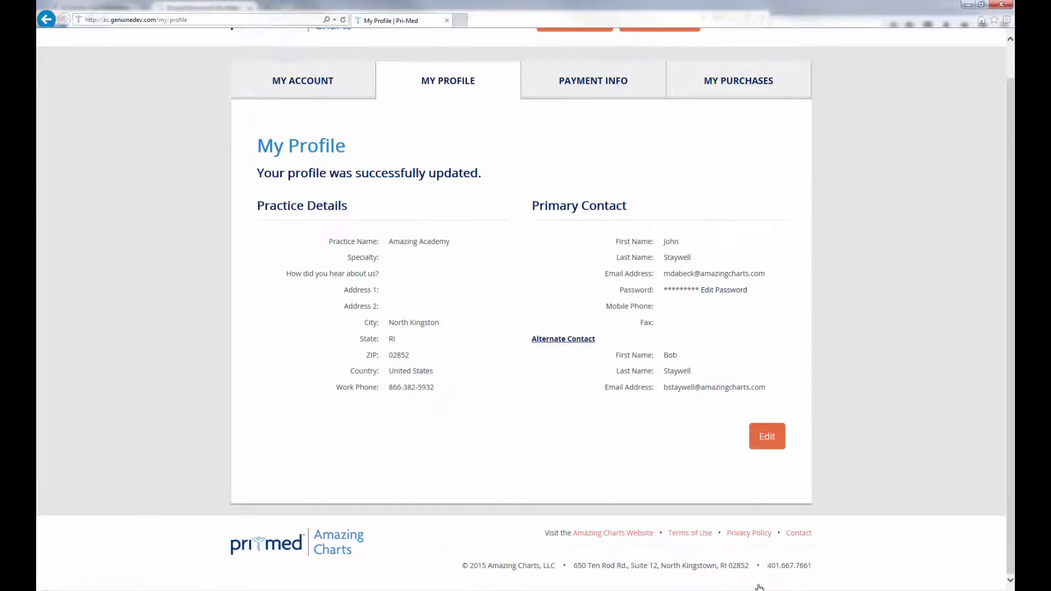
{"action": "left_click", "coordinate": [593, 80]}
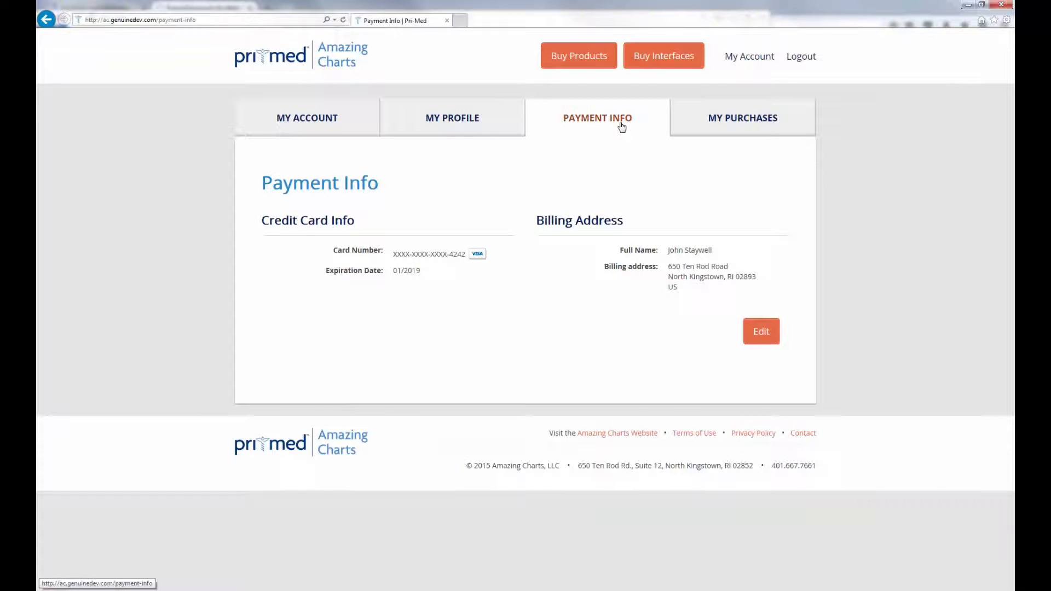
Update the card to a 03/2021 expiration with card number and CSC, then view My Purchases.
{"action": "left_click", "coordinate": [762, 331]}
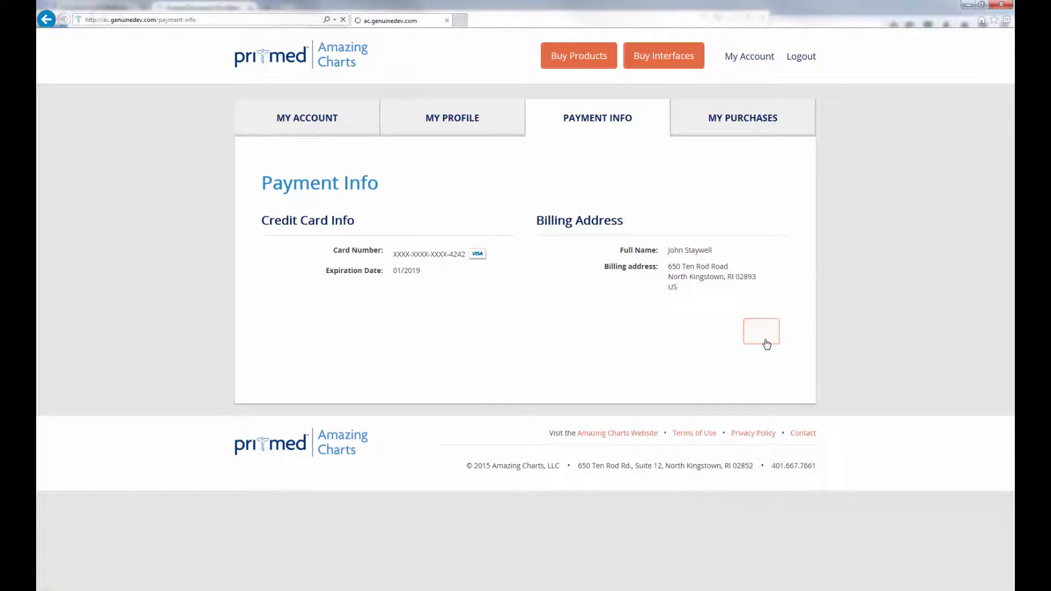
{"action": "left_click", "coordinate": [761, 331]}
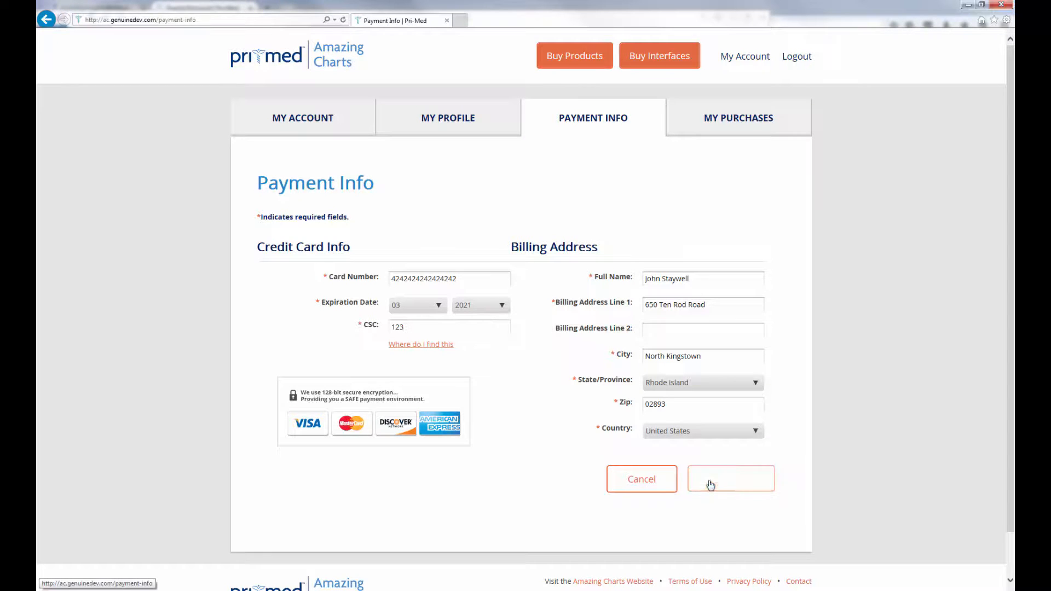
{"action": "left_click", "coordinate": [730, 479]}
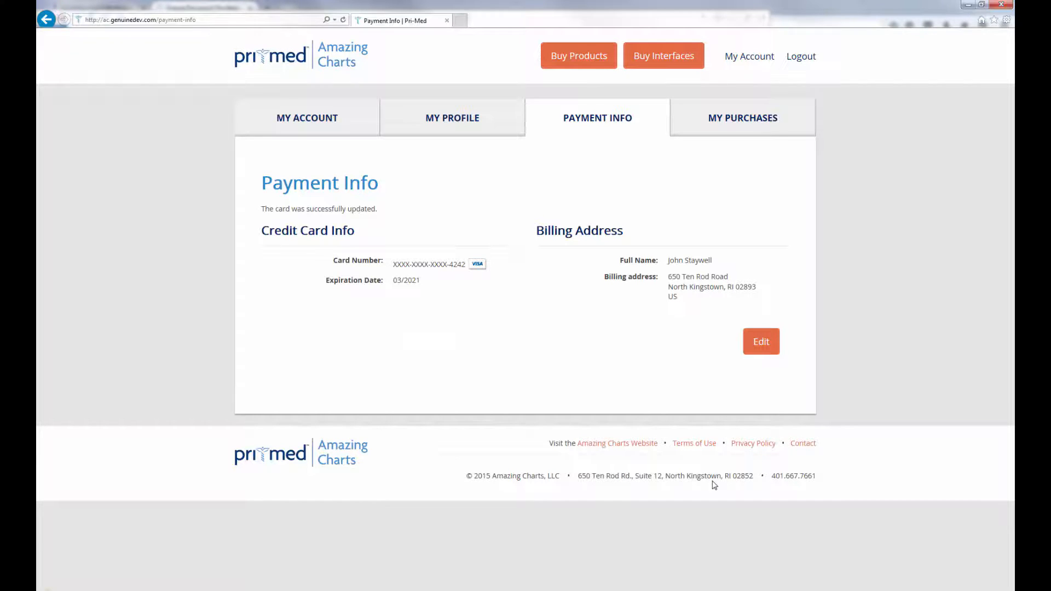
{"action": "left_click", "coordinate": [743, 117]}
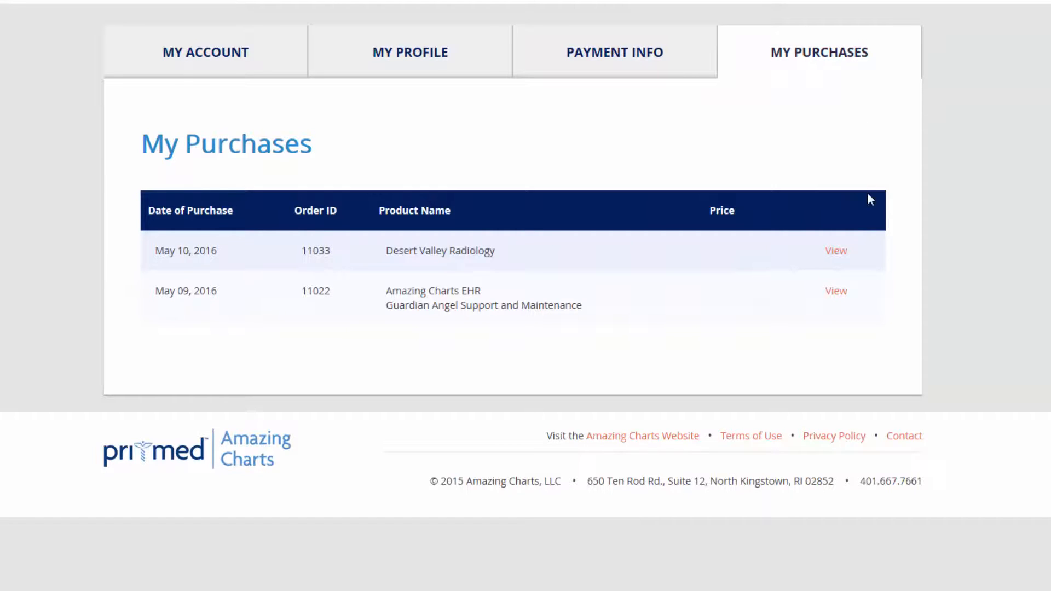
{"action": "left_click", "coordinate": [836, 291]}
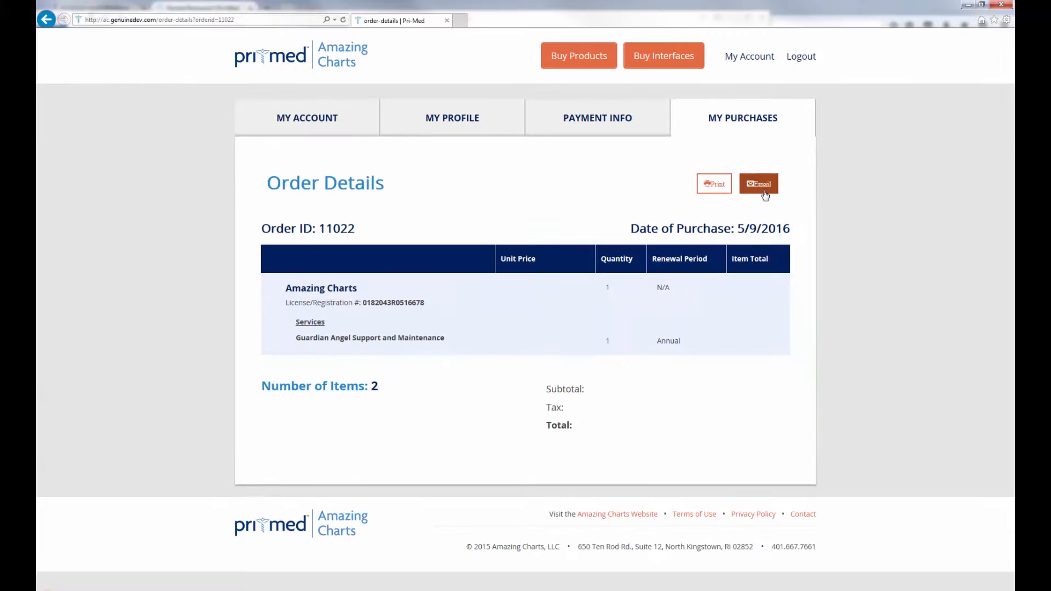
{"action": "mouse_move", "coordinate": [617, 200]}
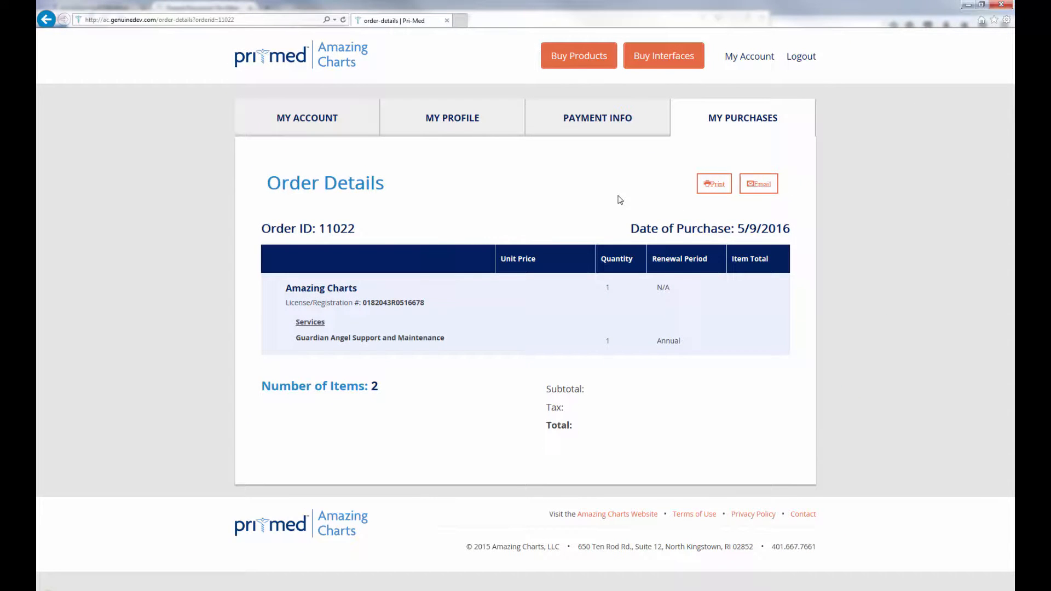
{"action": "mouse_move", "coordinate": [578, 56]}
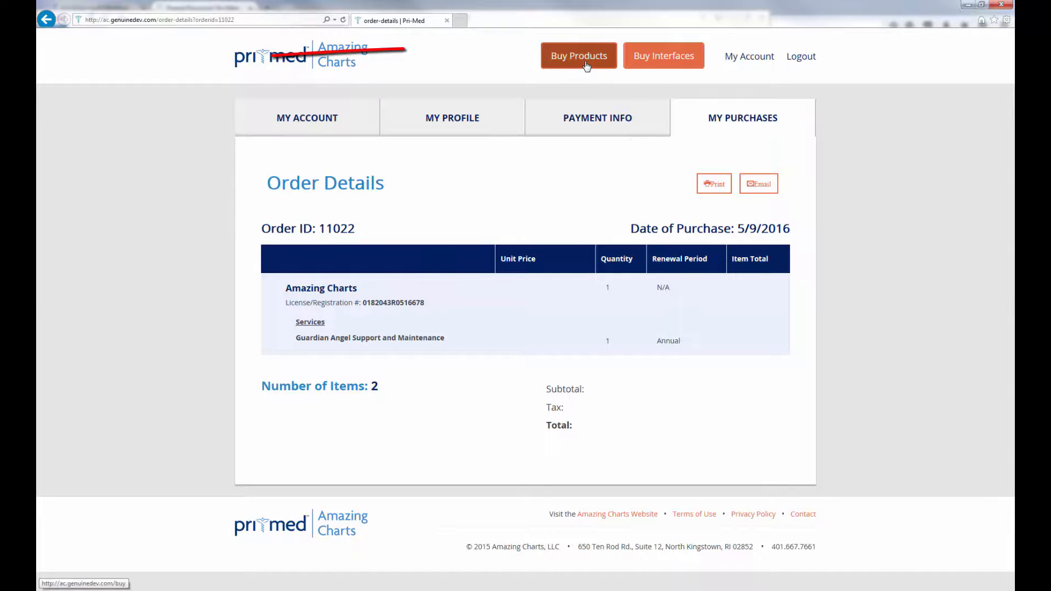
{"action": "left_click", "coordinate": [579, 55]}
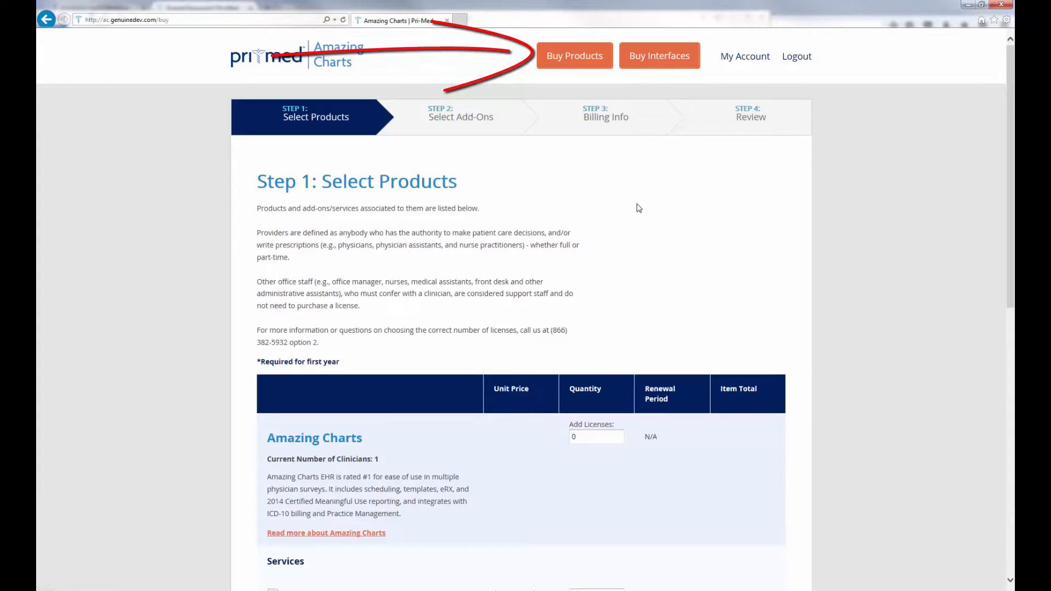
{"action": "scroll", "scroll_direction": "down", "scroll_amount": 3}
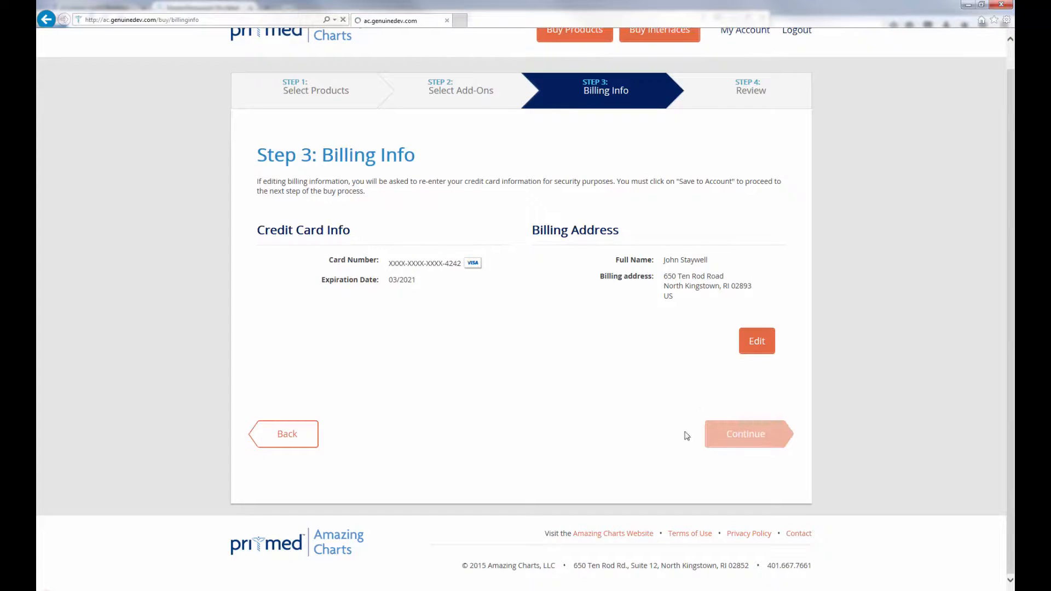
{"action": "left_click", "coordinate": [746, 434]}
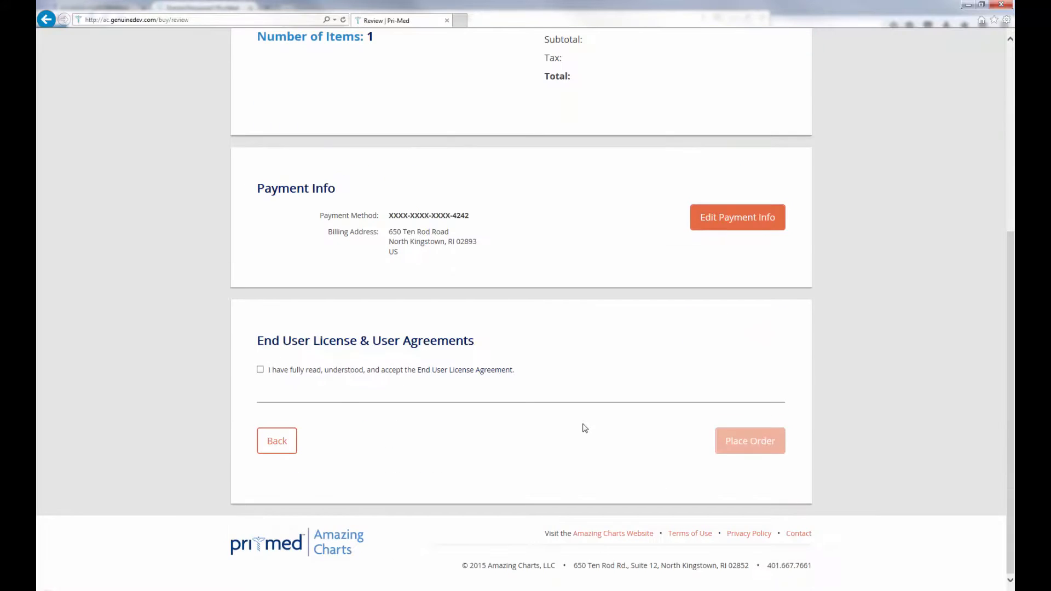
{"action": "left_click", "coordinate": [261, 370]}
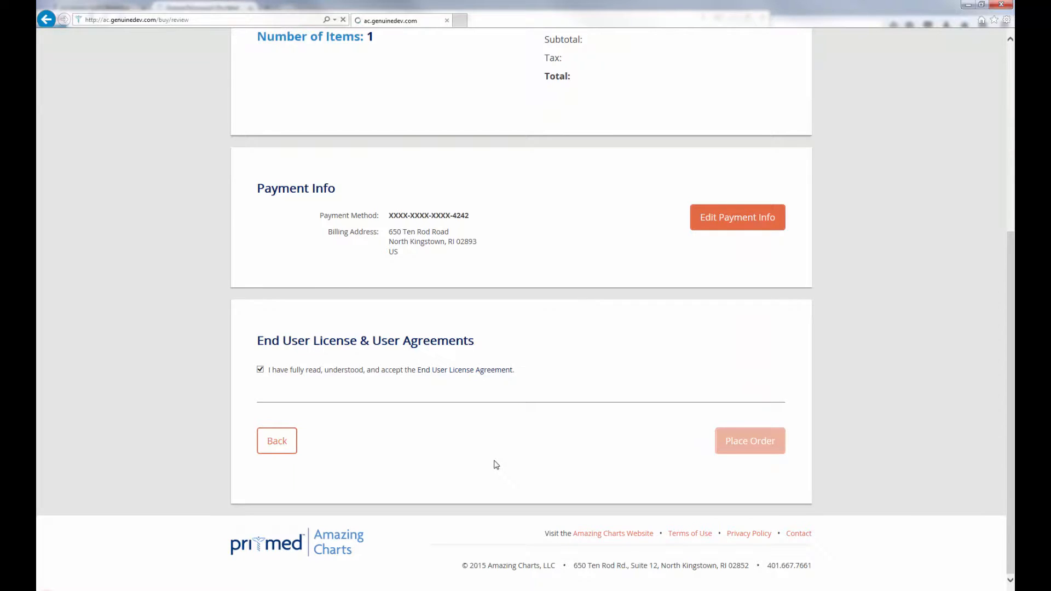
{"action": "left_click", "coordinate": [749, 440]}
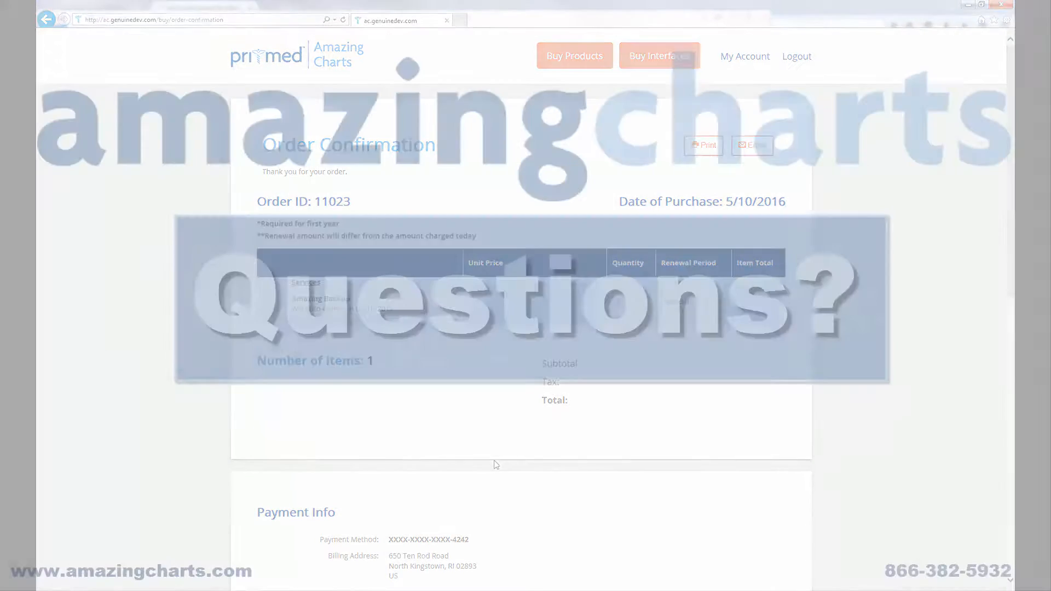